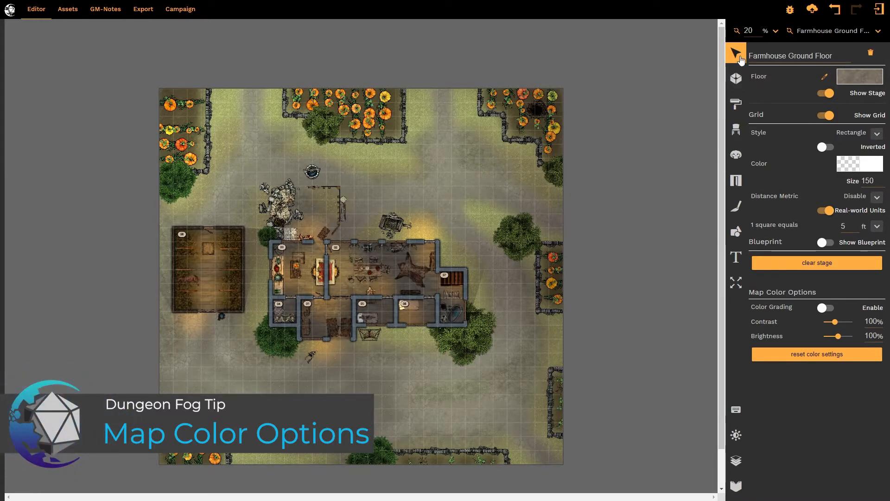
mouse_move(649, 145)
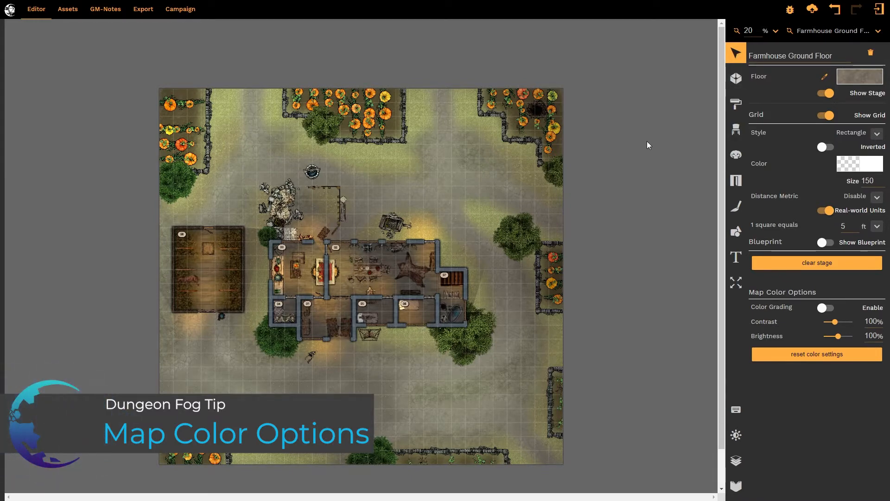
mouse_move(613, 380)
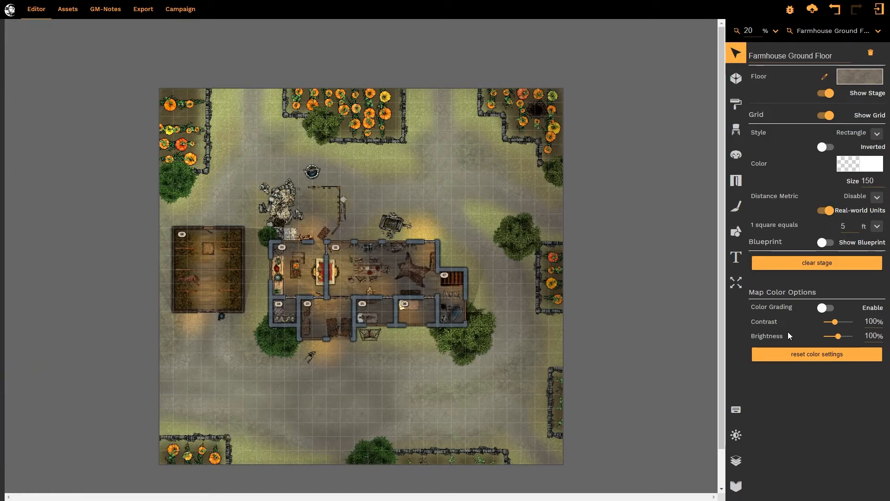
mouse_move(794, 353)
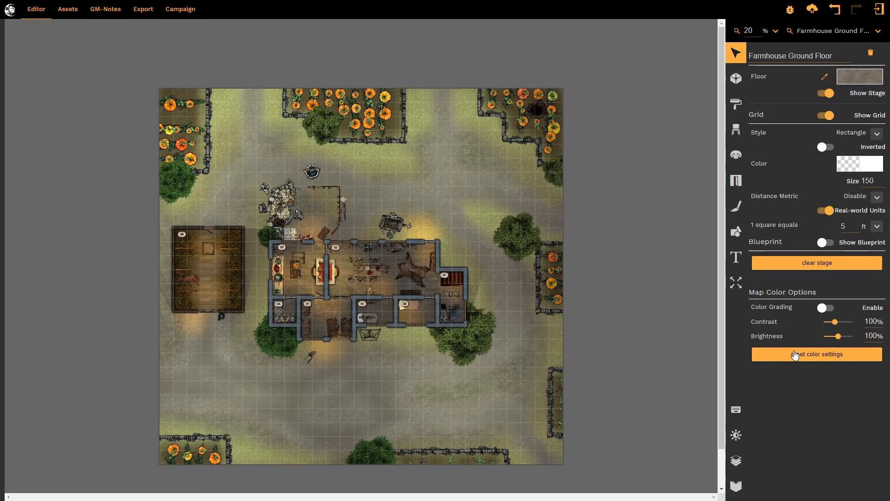
mouse_move(664, 405)
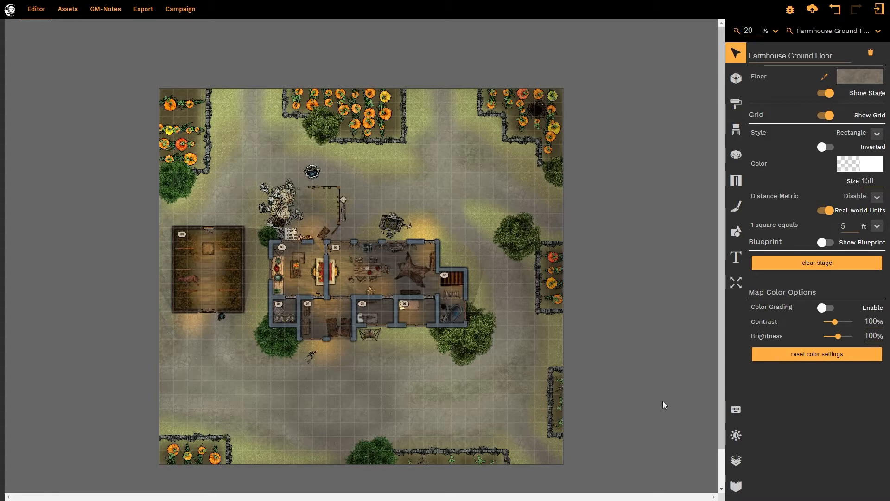
mouse_move(572, 275)
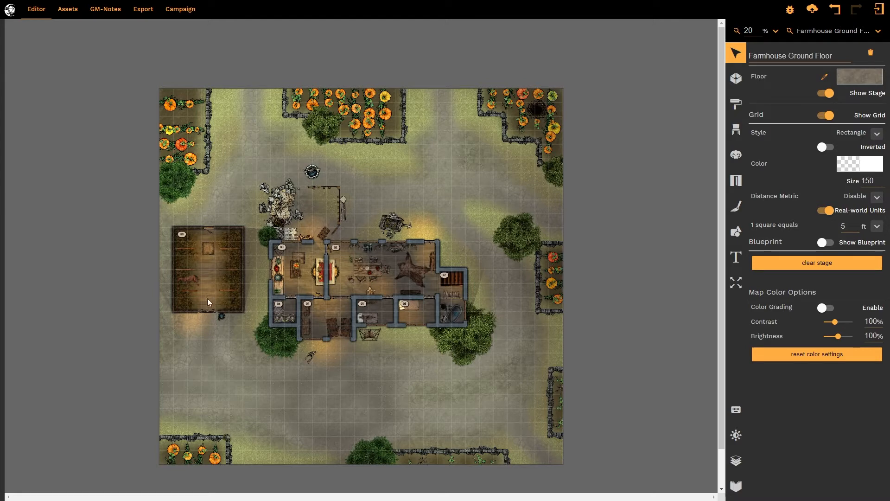
mouse_move(481, 331)
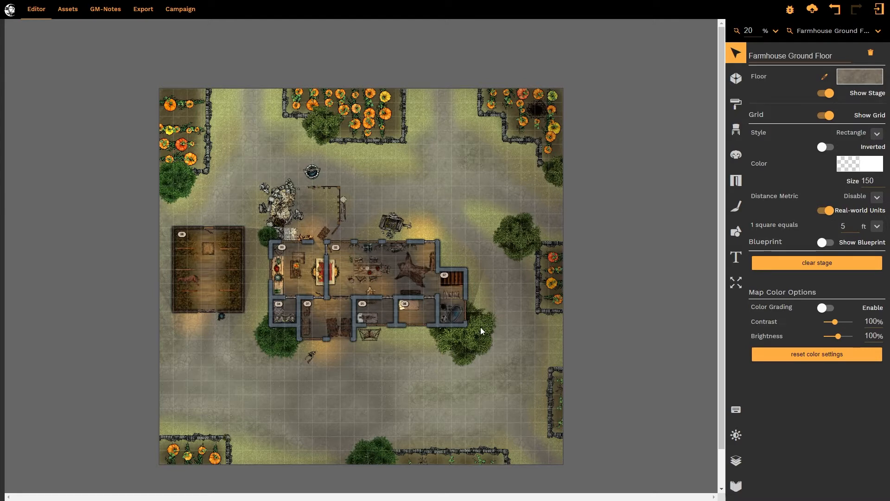
mouse_move(503, 324)
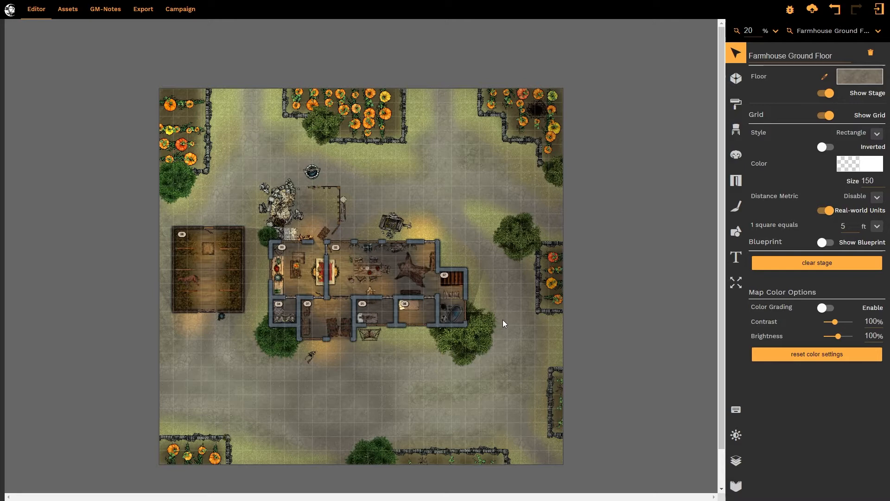
mouse_move(596, 312)
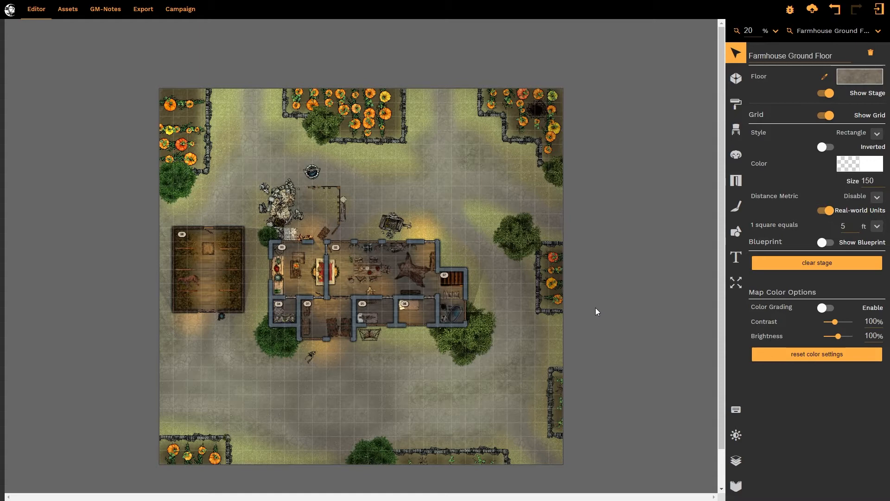
mouse_move(755, 312)
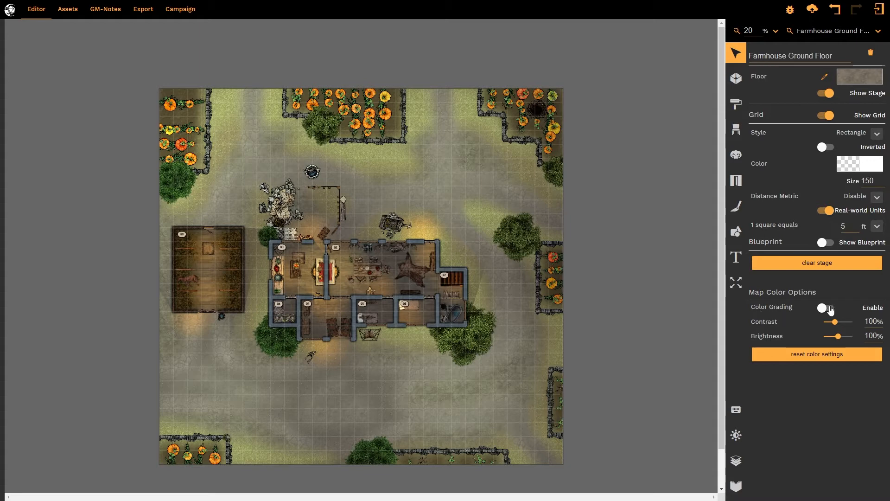
Enable Color Grading so the DayNight preset tints the farmhouse map dark blue
click(824, 308)
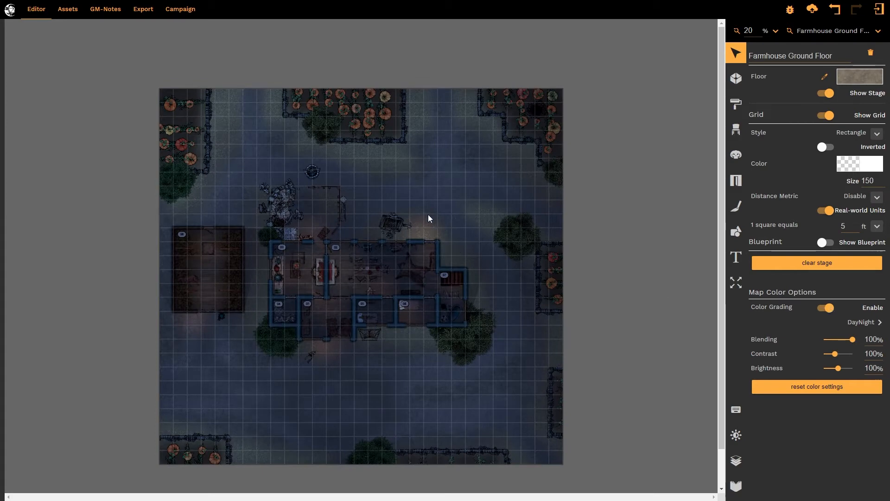
mouse_move(342, 341)
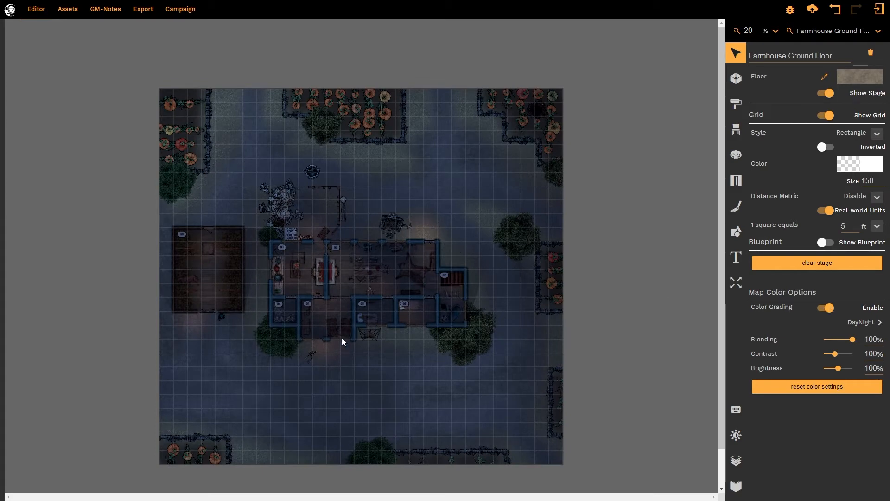
mouse_move(313, 351)
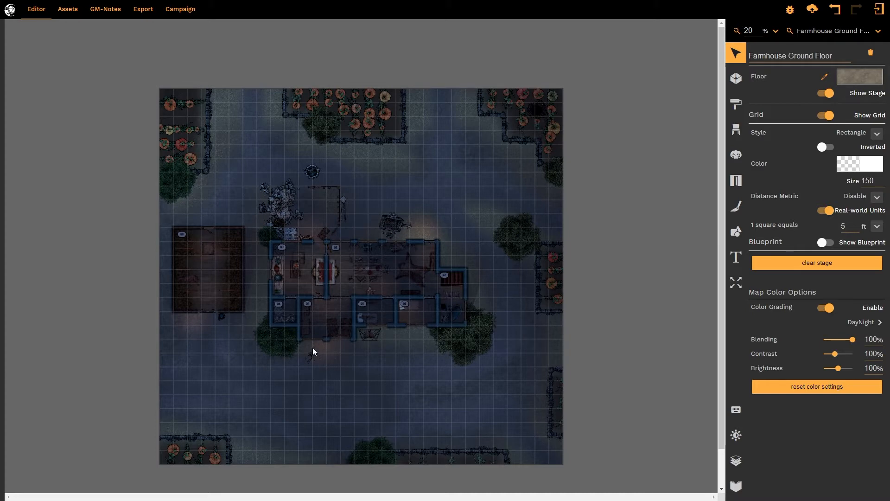
mouse_move(476, 381)
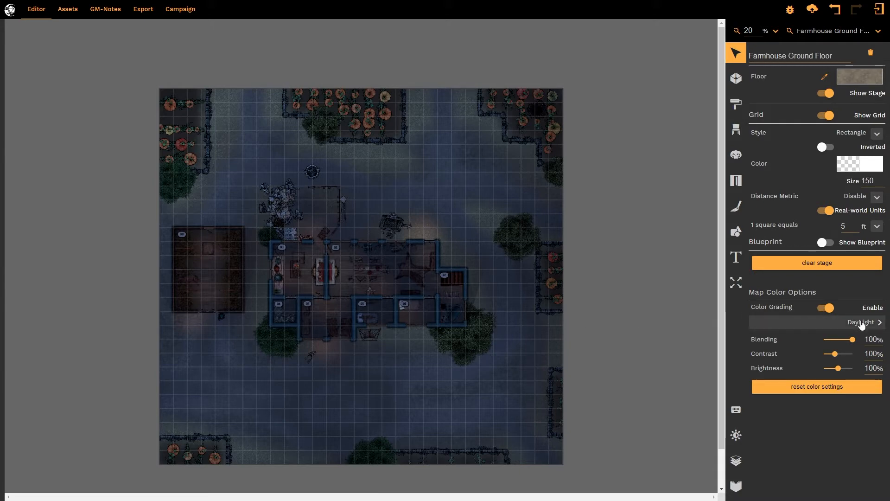
Open the colour grading filter chooser from the DayNight name and browse down the list
click(861, 322)
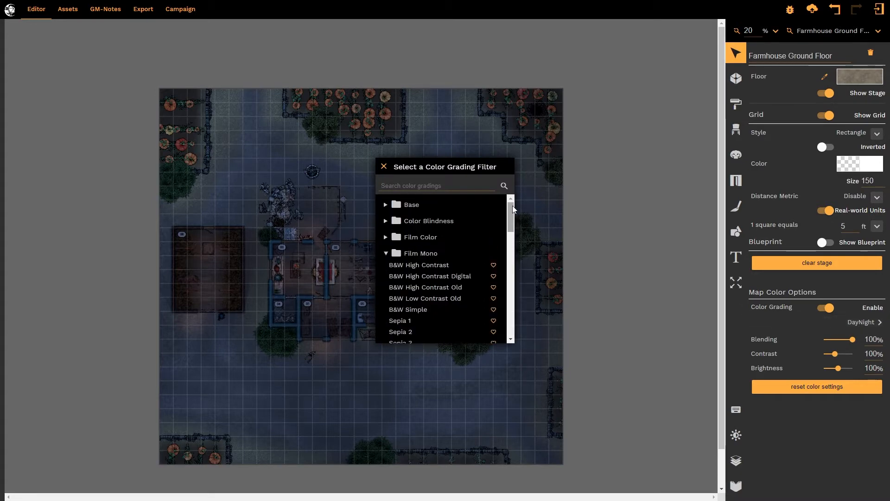
scroll(down, 3)
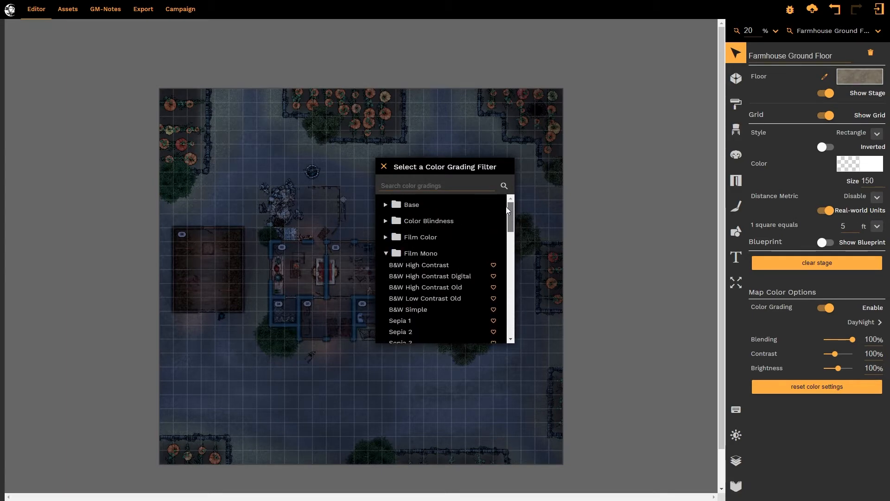
mouse_move(495, 224)
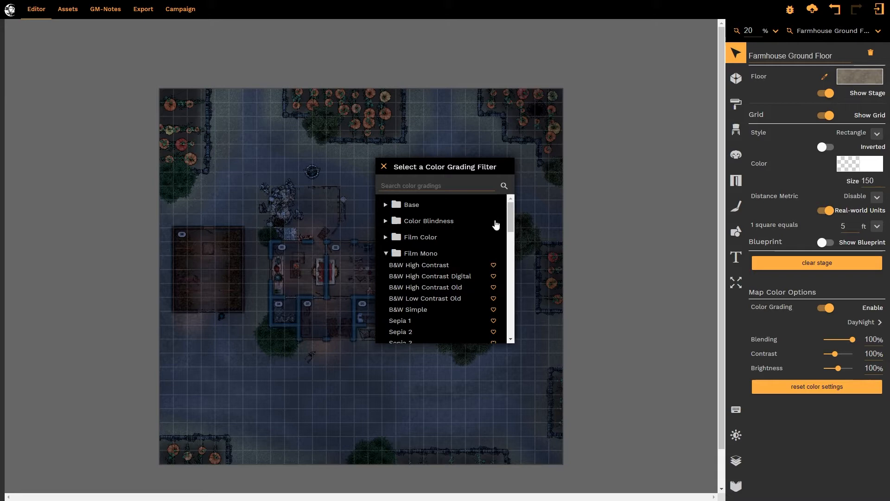
mouse_move(471, 250)
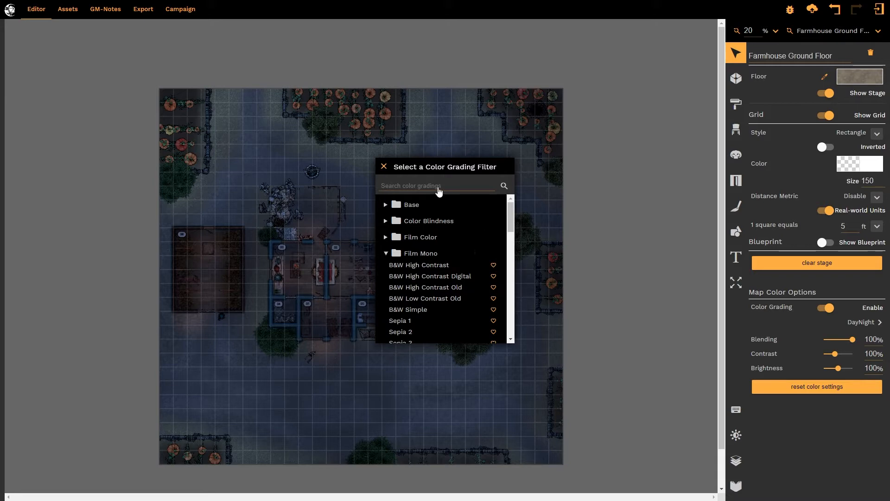
mouse_move(438, 172)
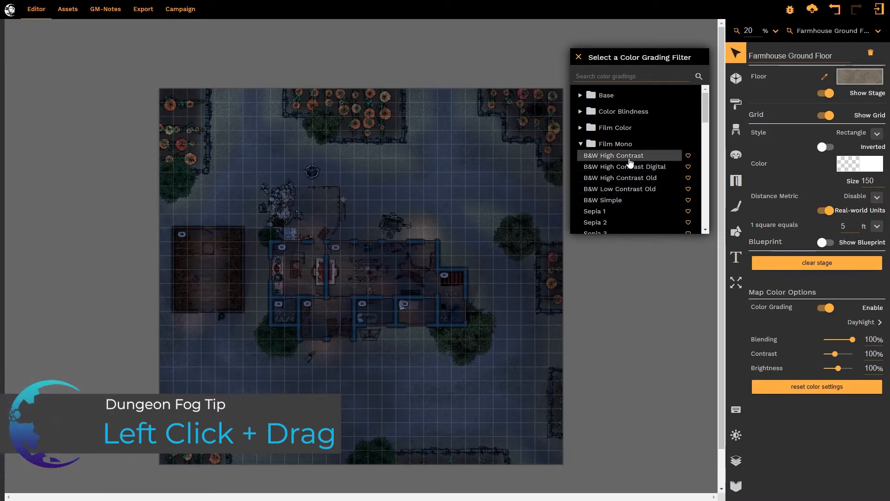
Try B&W High Contrast, Digital, Low Contrast Old, Sepia 1, Sepia 3 and 80s Post-Apocalyptic, landing on Blockbuster 8
click(613, 155)
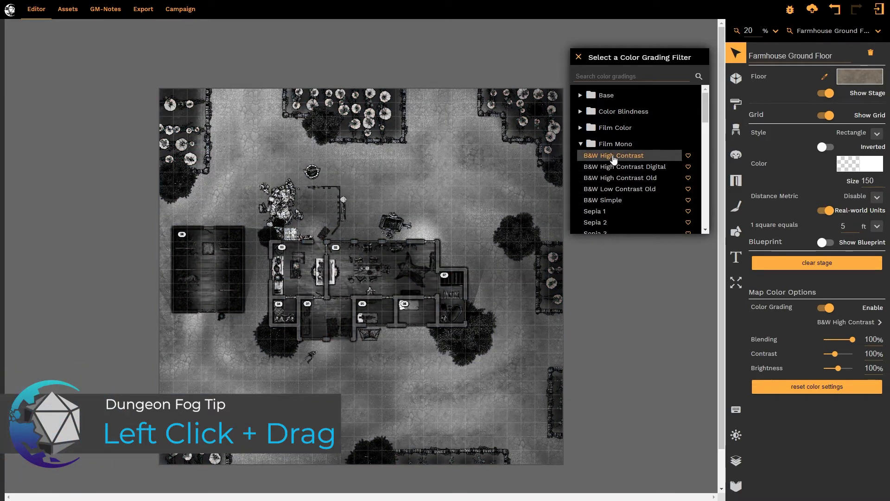
click(624, 166)
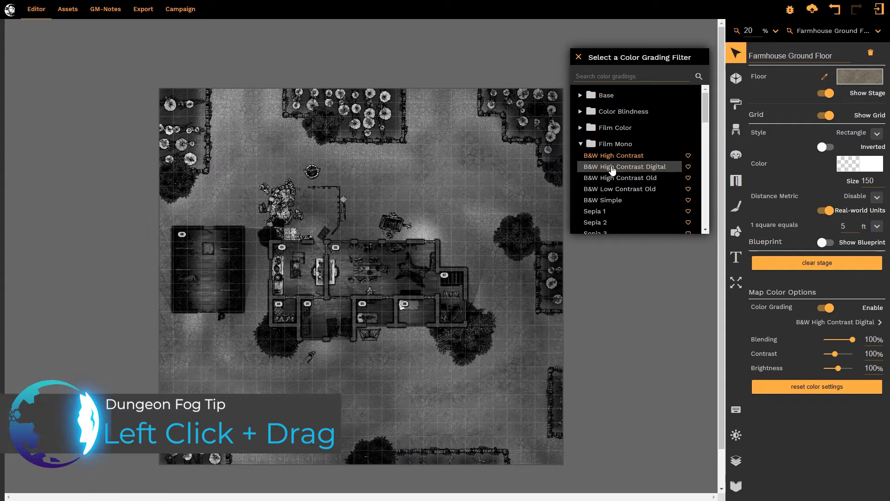
click(620, 189)
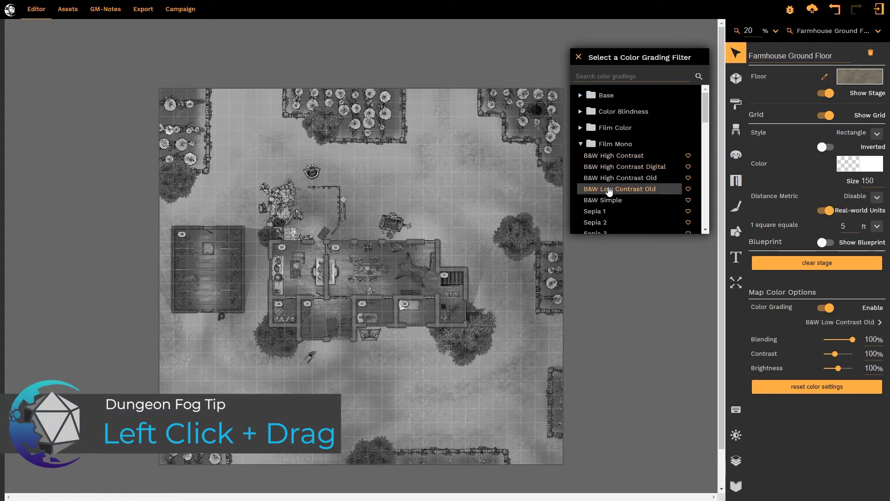
click(595, 211)
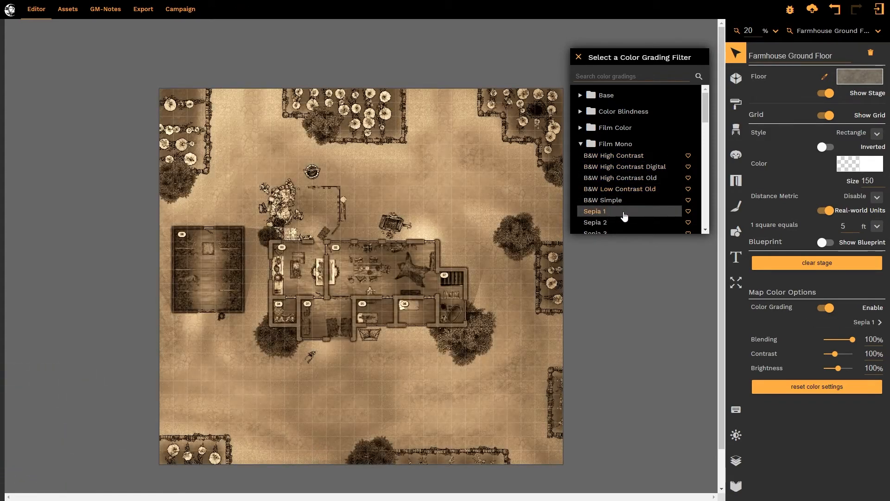
click(595, 140)
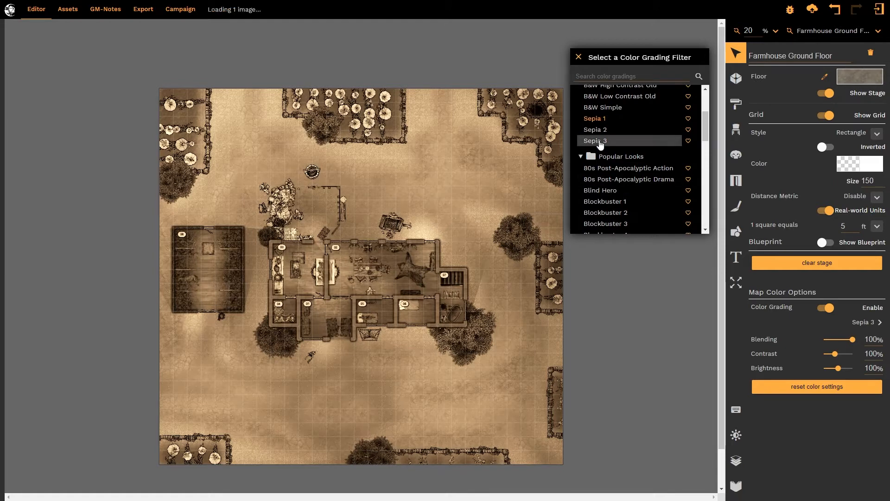
click(595, 140)
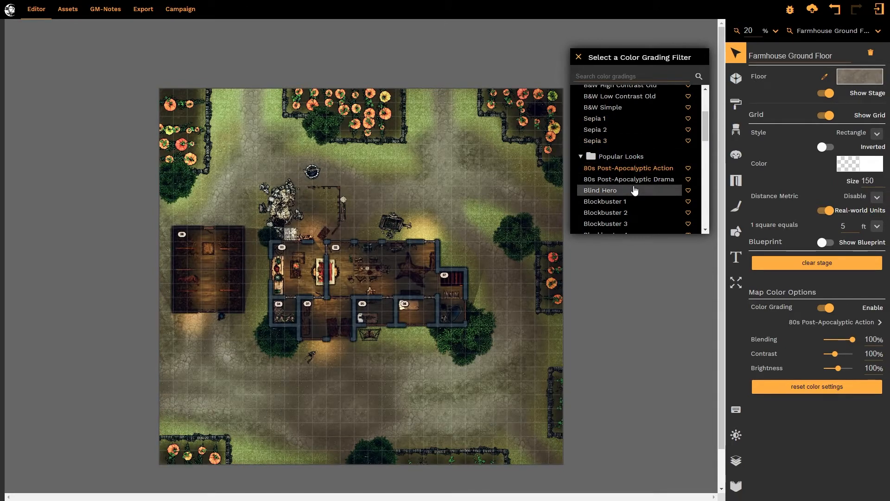
click(606, 186)
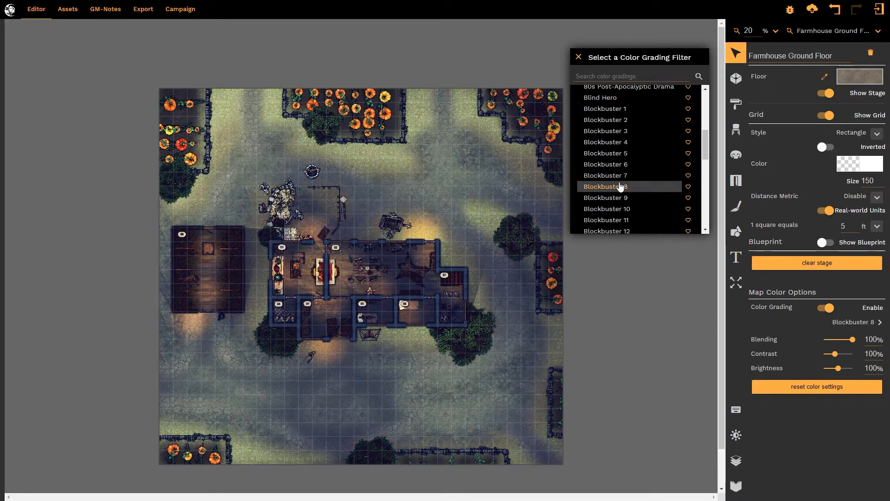
scroll(down, 3)
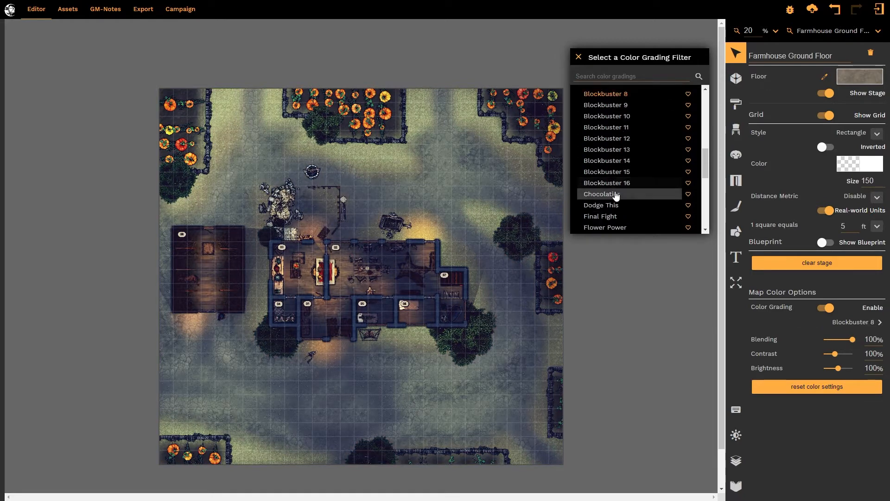
Favourite World War 1, B&W Simple and Sepia 1, alternating B&W Simple and Sepia 1 before settling on Sepia 1
click(602, 146)
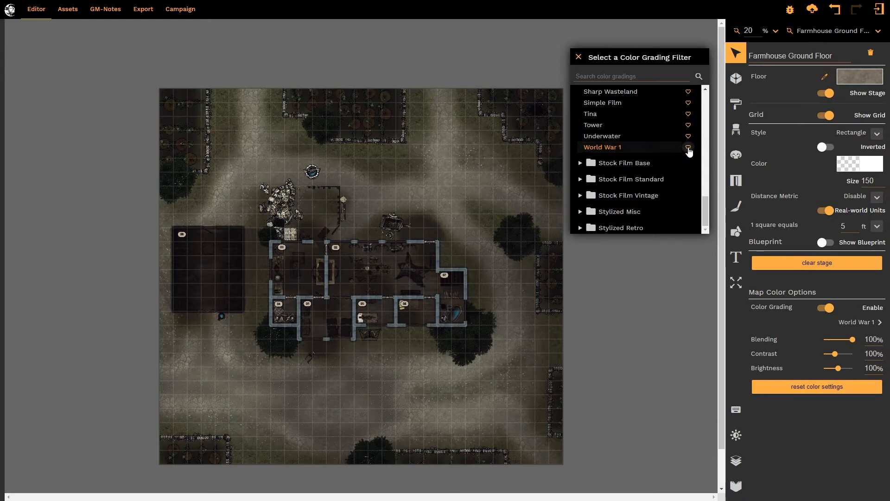
scroll(up, 3)
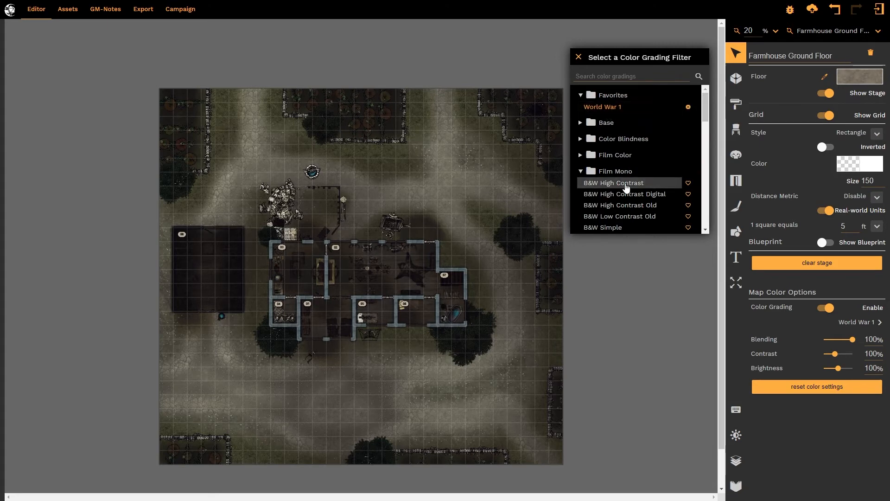
scroll(down, 3)
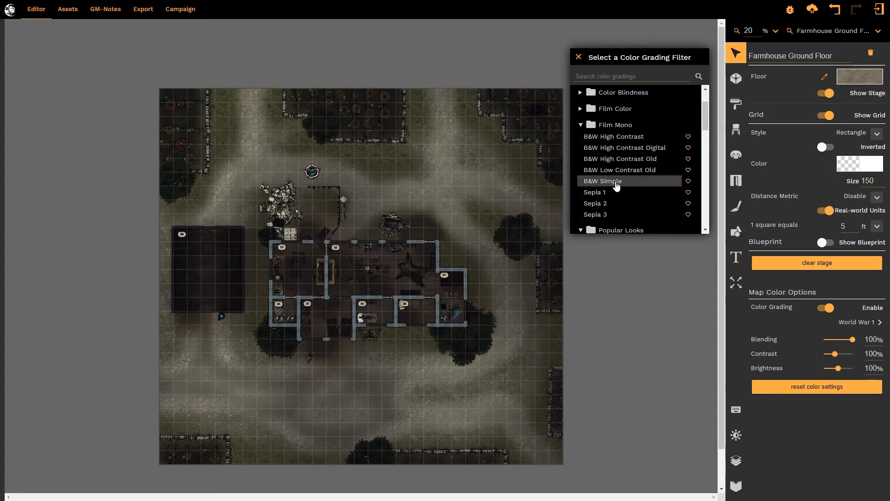
click(602, 181)
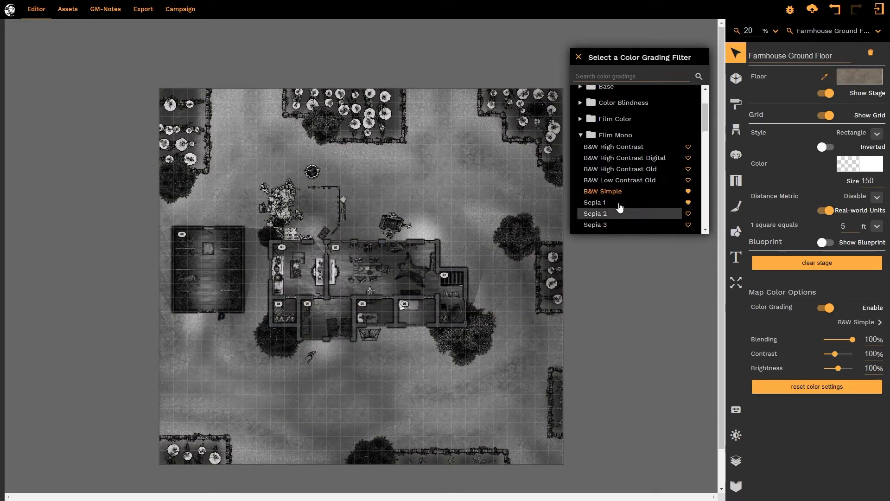
click(595, 202)
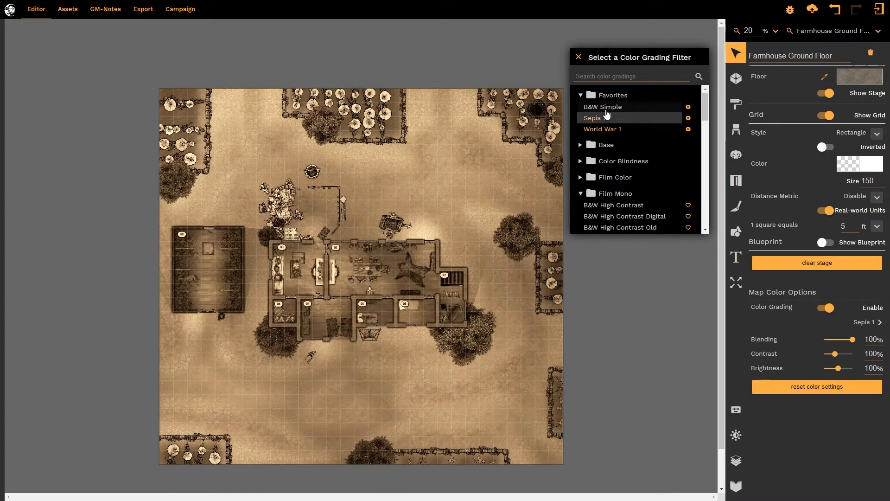
click(603, 107)
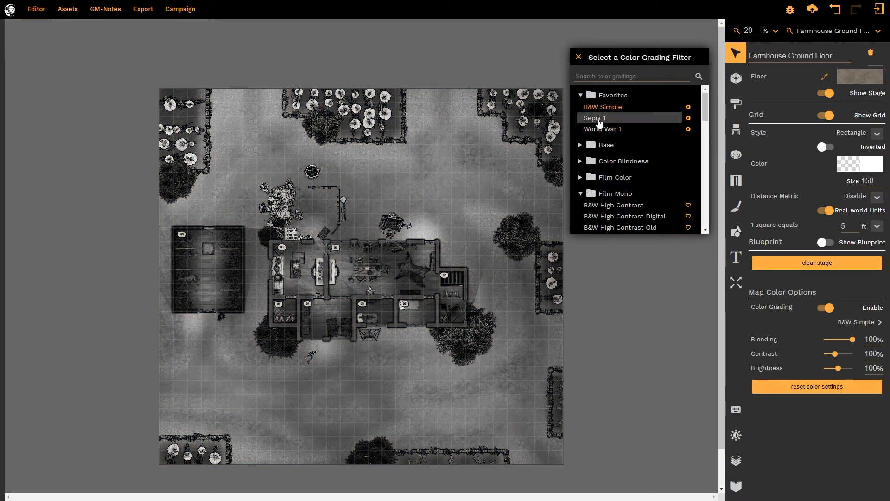
click(594, 117)
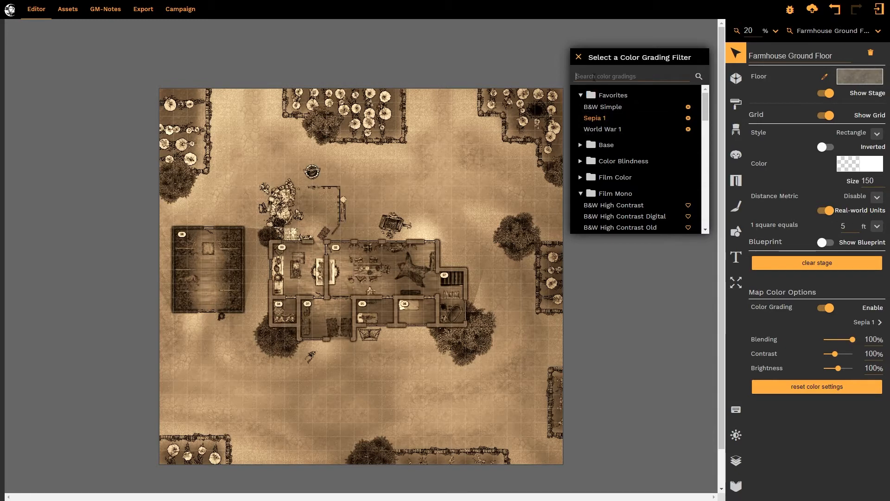
Search 'night', try Corrupted Night and Nightfall in Stylized Misc, then apply DayNight
text(night)
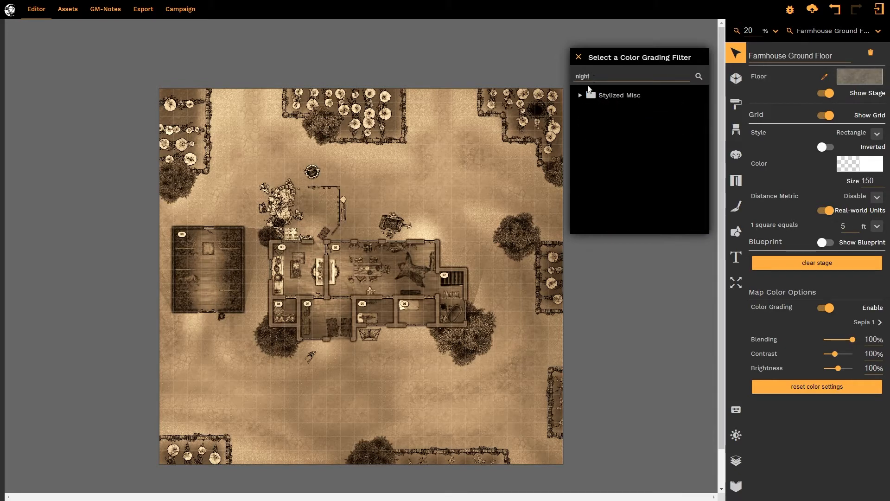
click(580, 95)
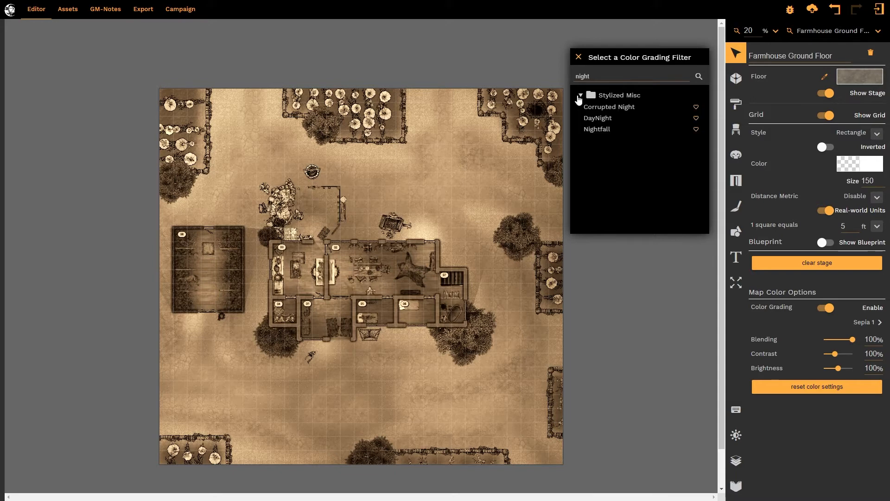
click(607, 106)
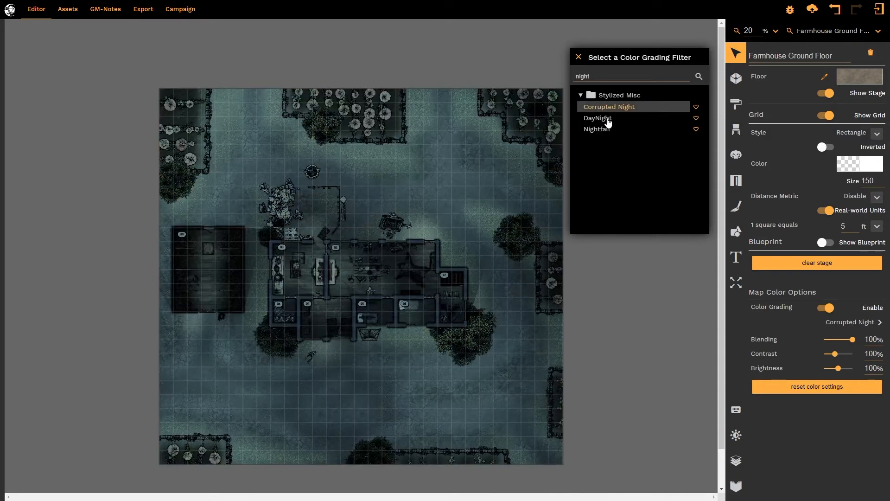
click(597, 129)
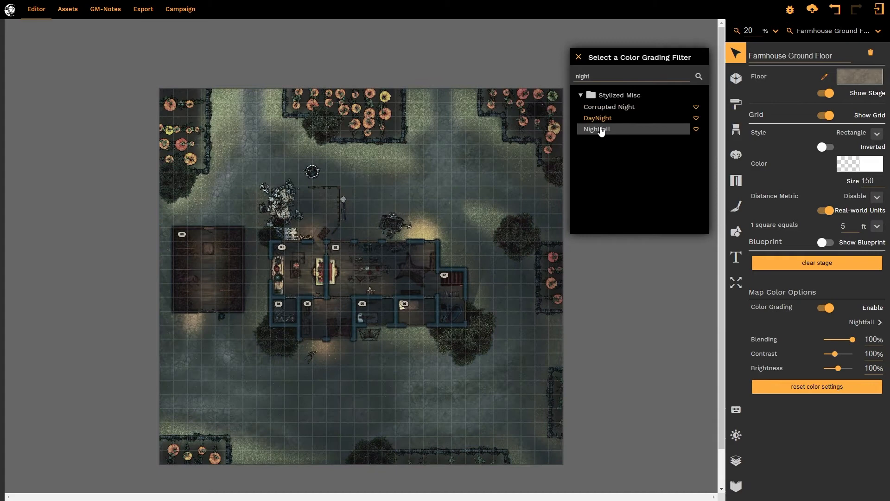
click(695, 119)
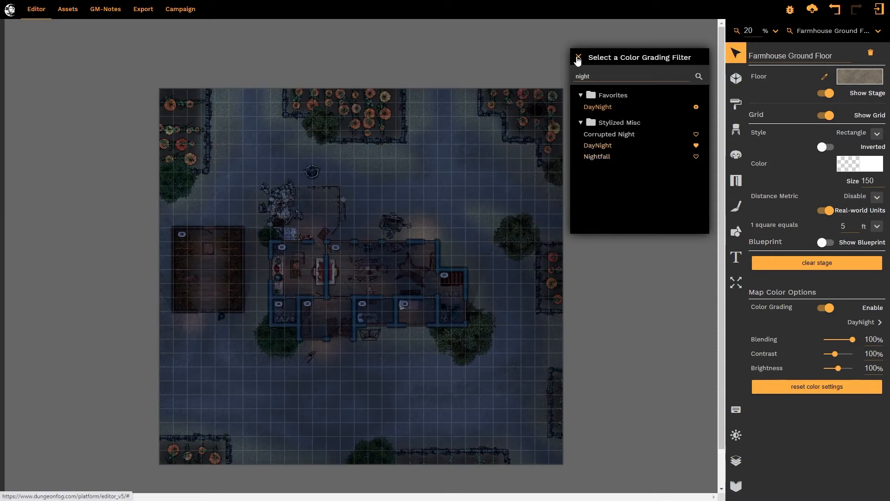
Close the filter chooser, keeping DayNight on the farmhouse map
click(577, 58)
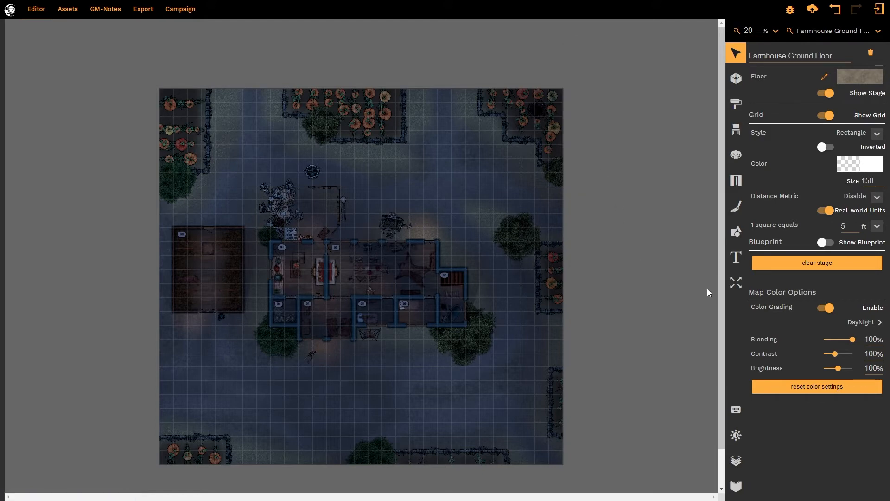
mouse_move(771, 360)
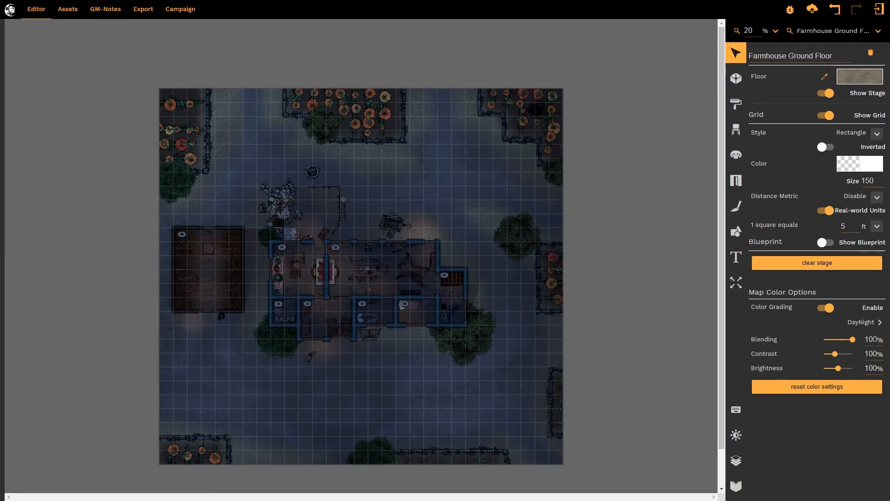
mouse_move(812, 358)
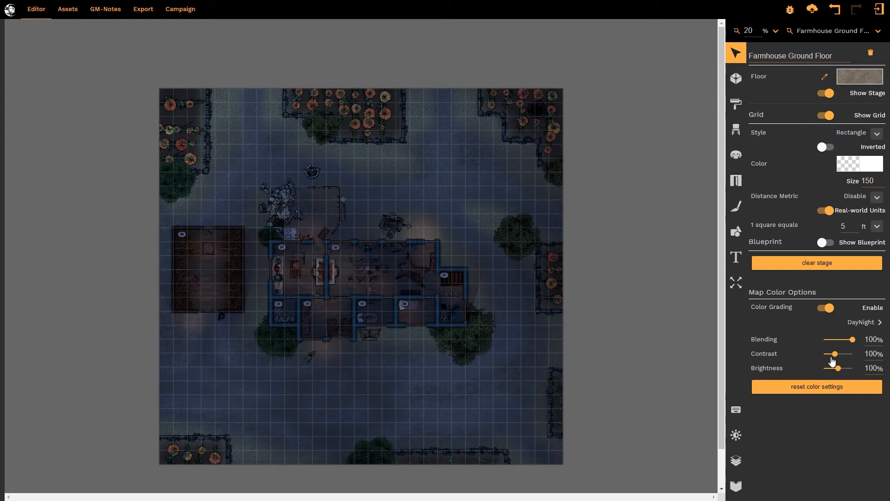
mouse_move(617, 324)
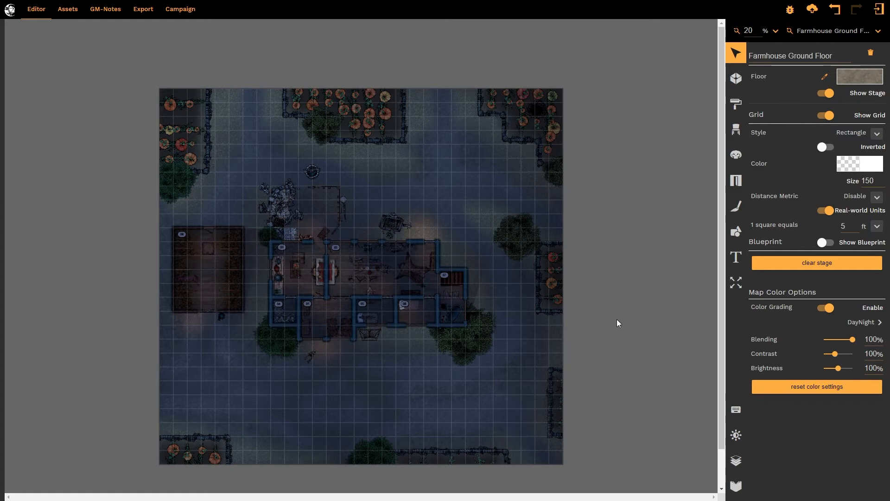
mouse_move(838, 357)
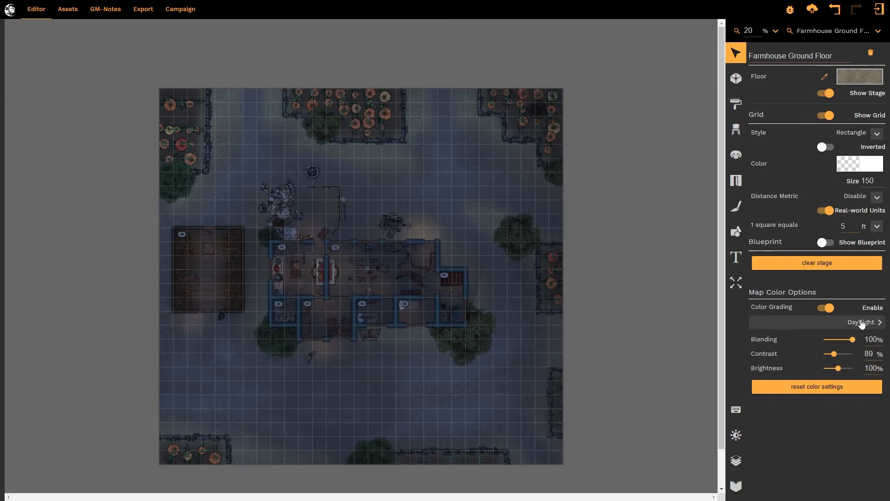
Reopen the chooser, clear the search to 'war', re-favourite World War 1 and apply it
click(860, 321)
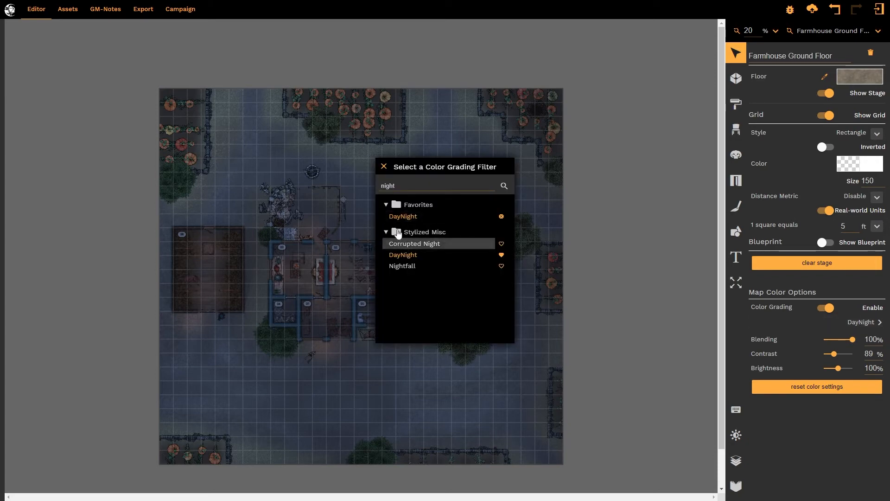
key(BackSpace)
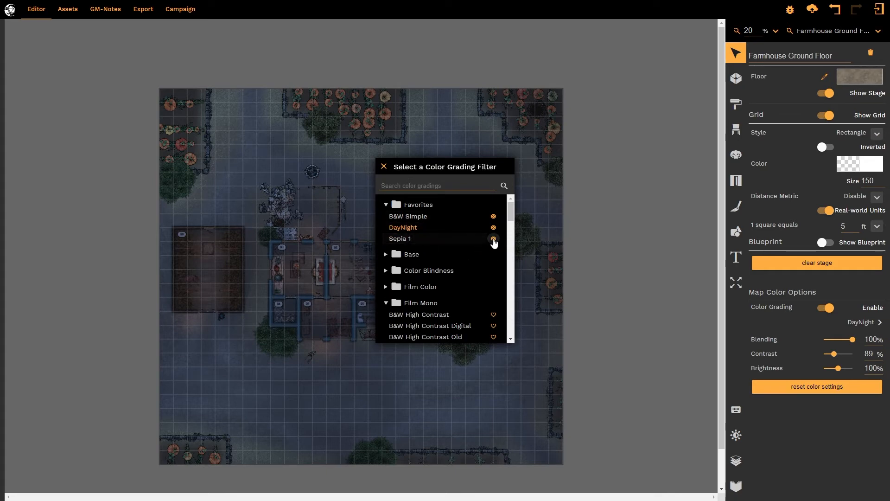
scroll(down, 3)
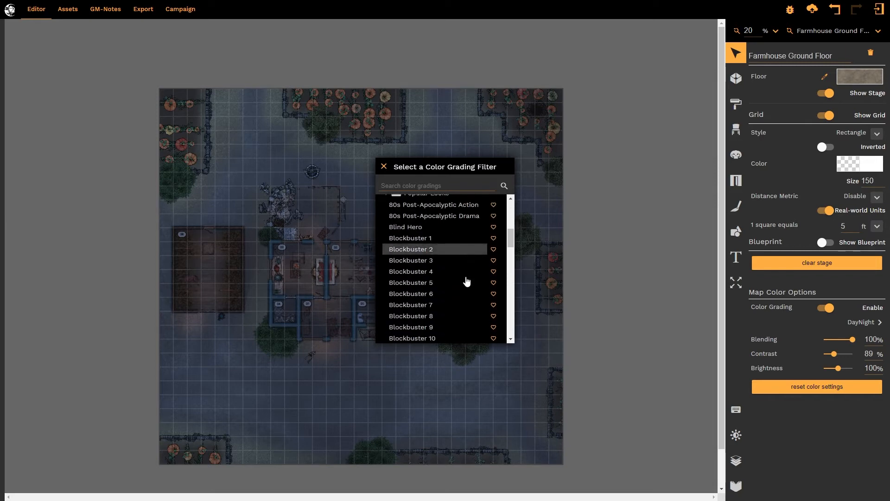
scroll(down, 3)
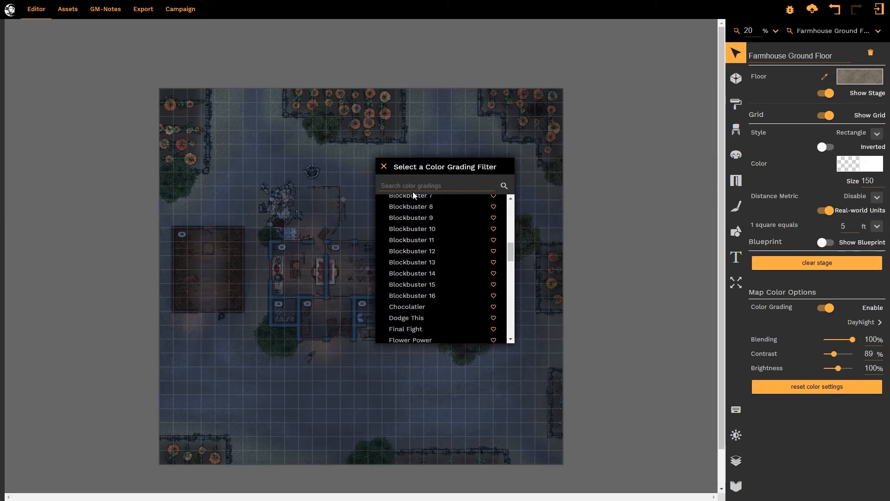
text(war)
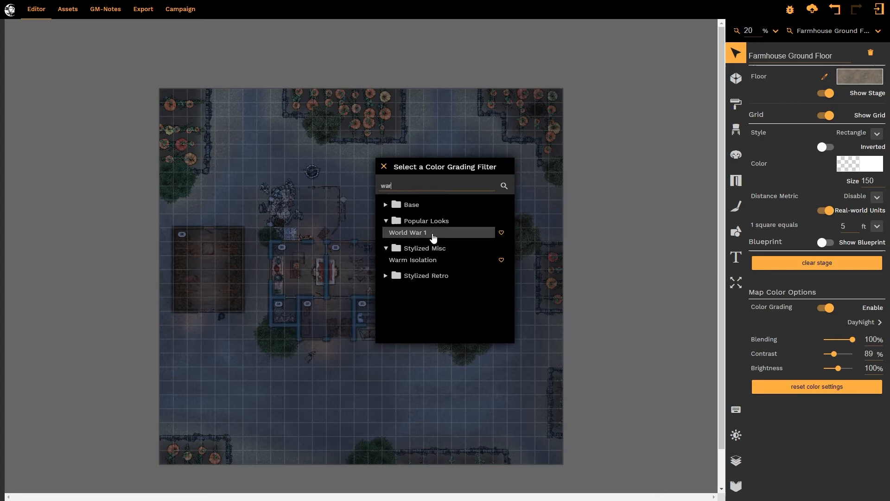
click(501, 232)
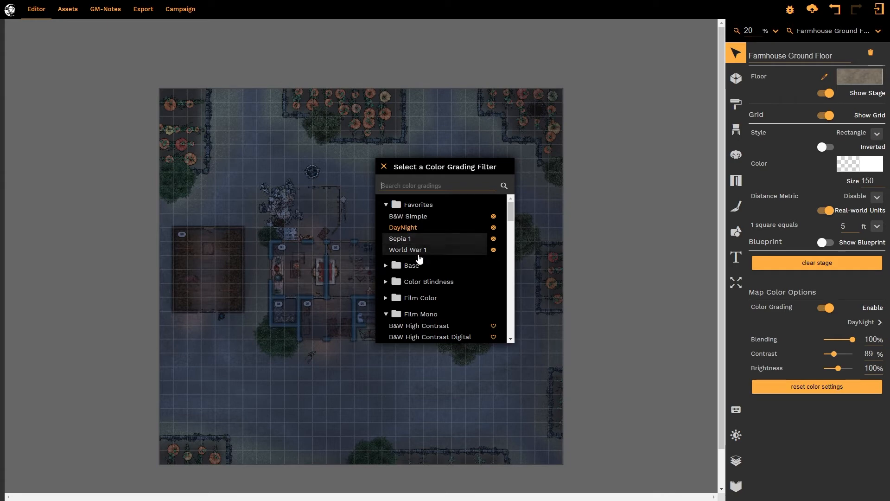
click(408, 250)
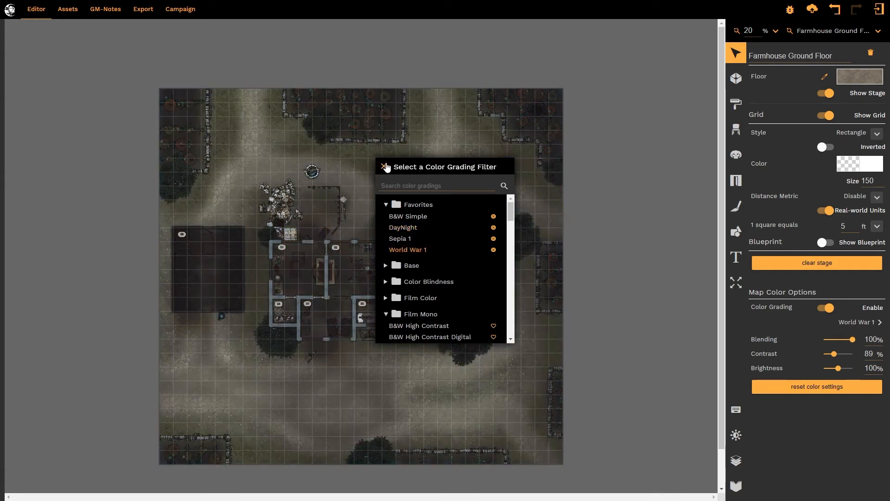
Close the chooser with World War 1 at 145% contrast and 119% brightness and zoom out
click(387, 167)
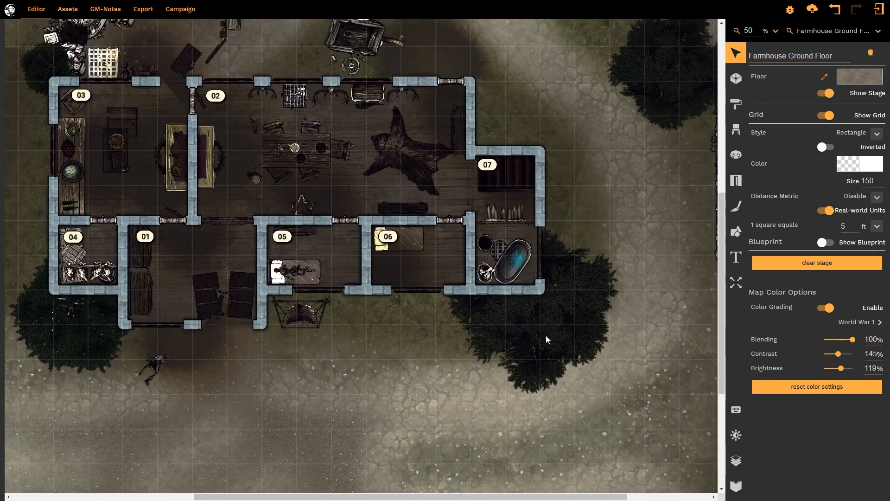
scroll(down, 3)
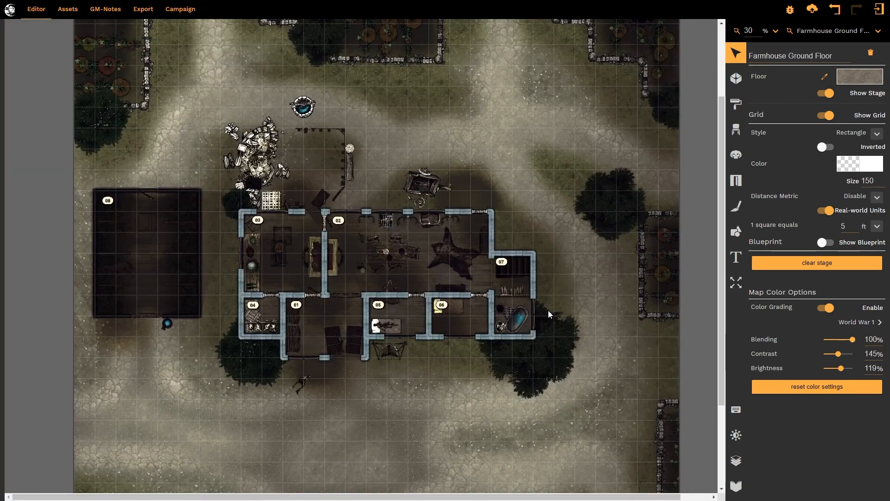
scroll(down, 3)
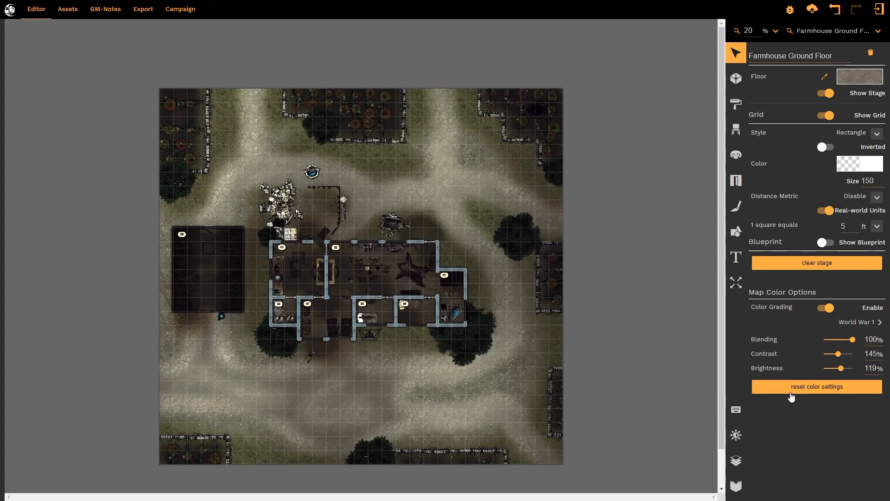
mouse_move(814, 391)
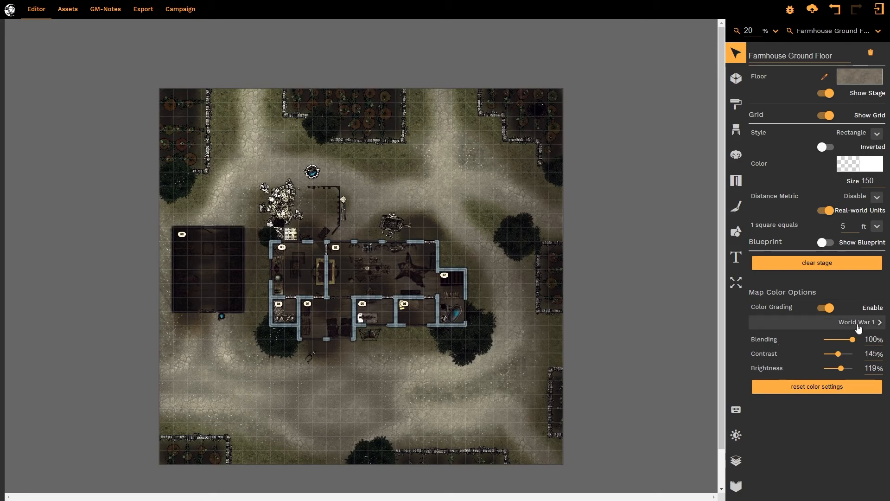
Reset colour adjustments, switch to DayNight from Favorites, then turn Color Grading off
click(816, 387)
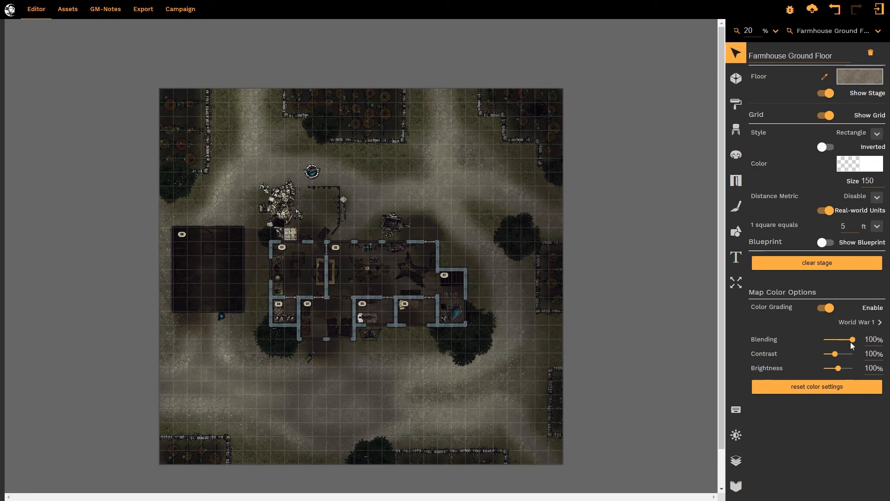
click(856, 321)
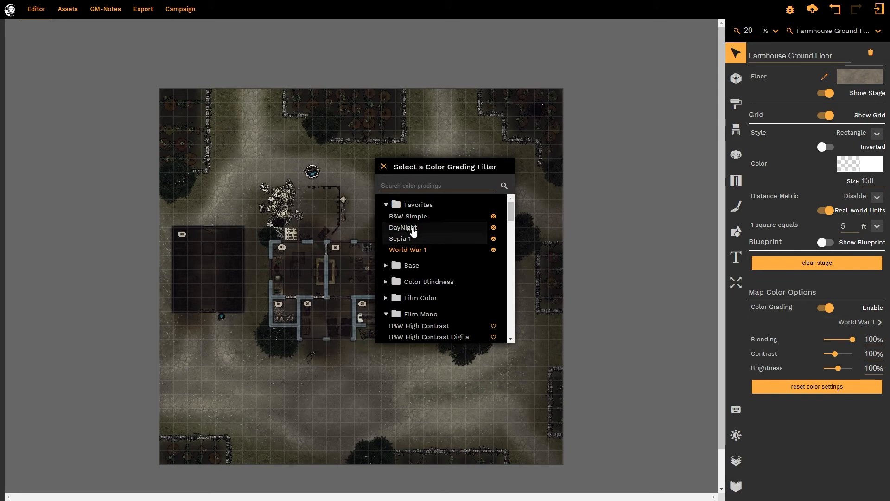
click(402, 227)
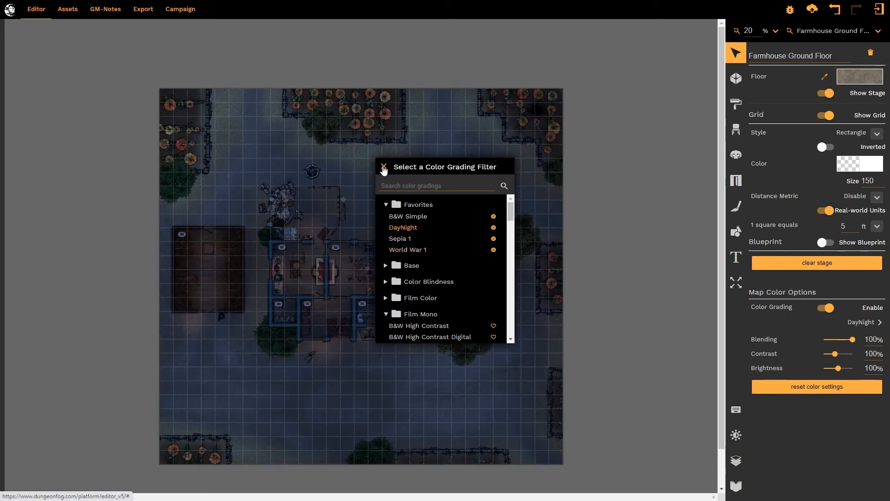
click(384, 167)
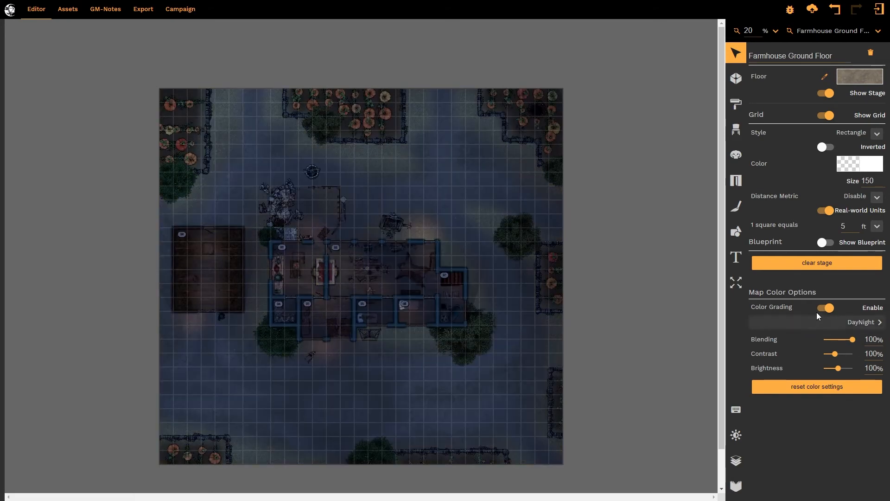
click(825, 307)
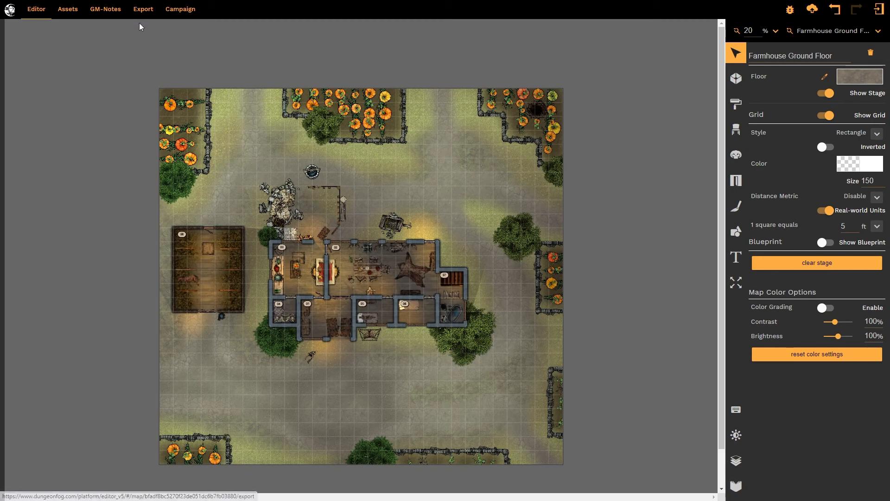
mouse_move(499, 397)
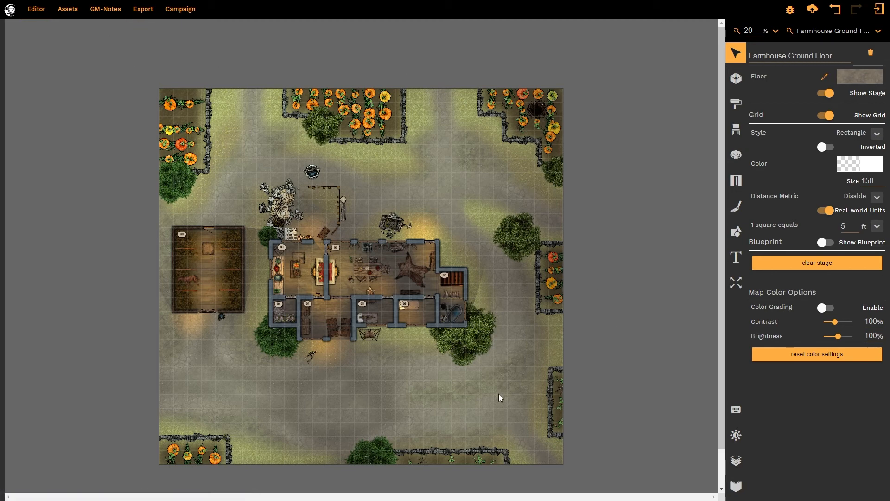
Preview the Farmhouse Ground Floor PNG export, return to the Editor and show the Layers panel
click(825, 306)
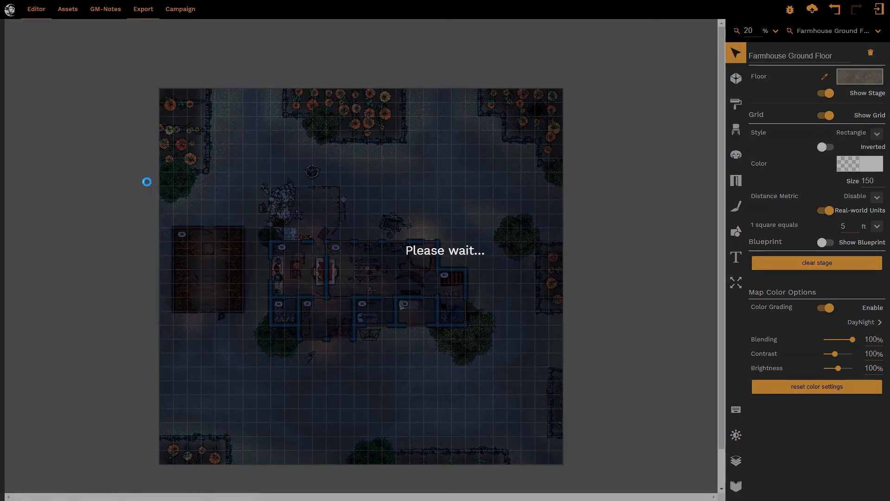
click(142, 10)
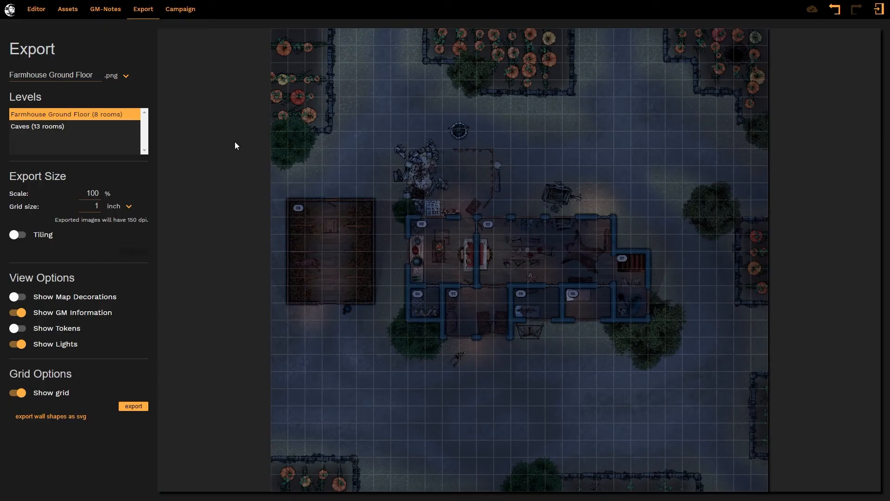
mouse_move(208, 249)
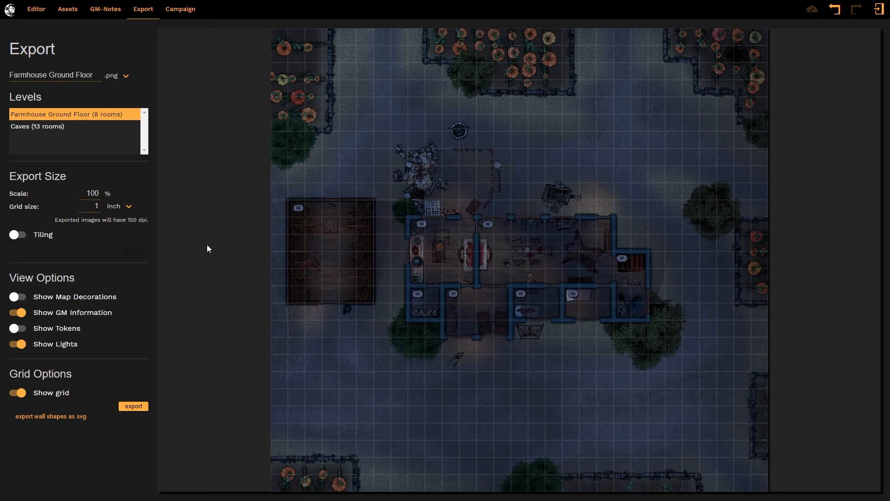
mouse_move(106, 21)
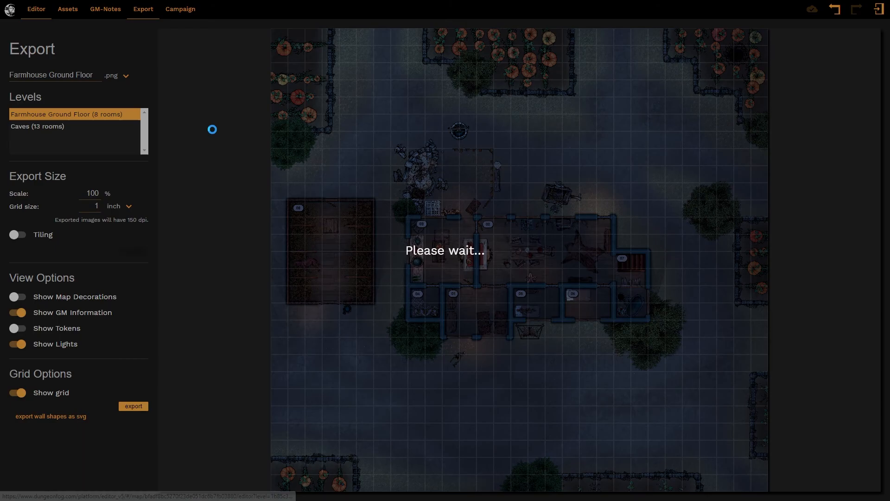
click(36, 8)
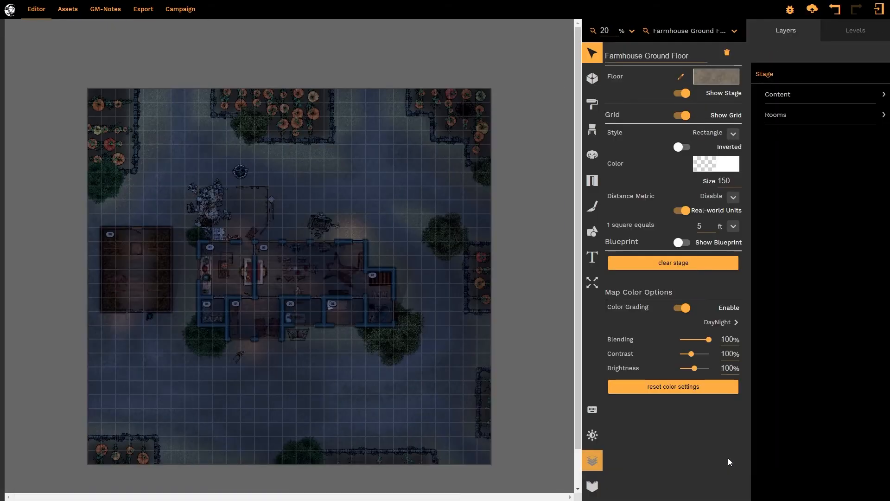
Switch to editing the Caves level and hide the Farmhouse Ground Floor level
click(854, 30)
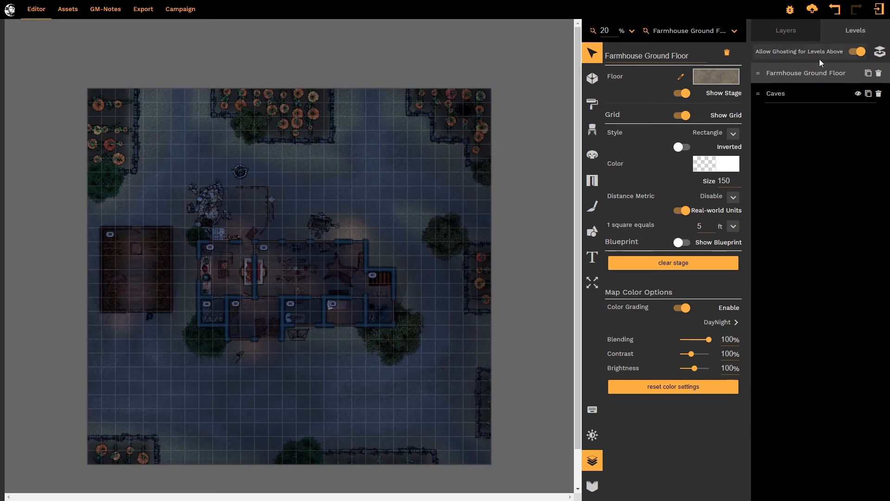
click(775, 93)
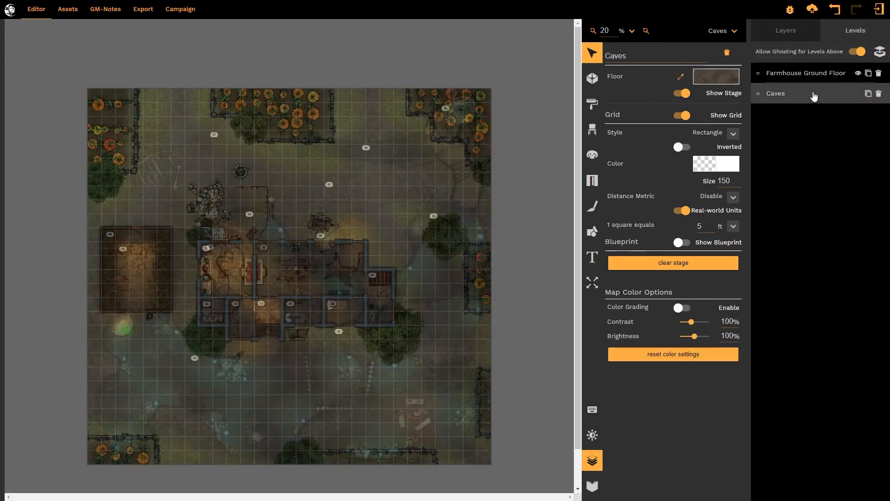
click(858, 72)
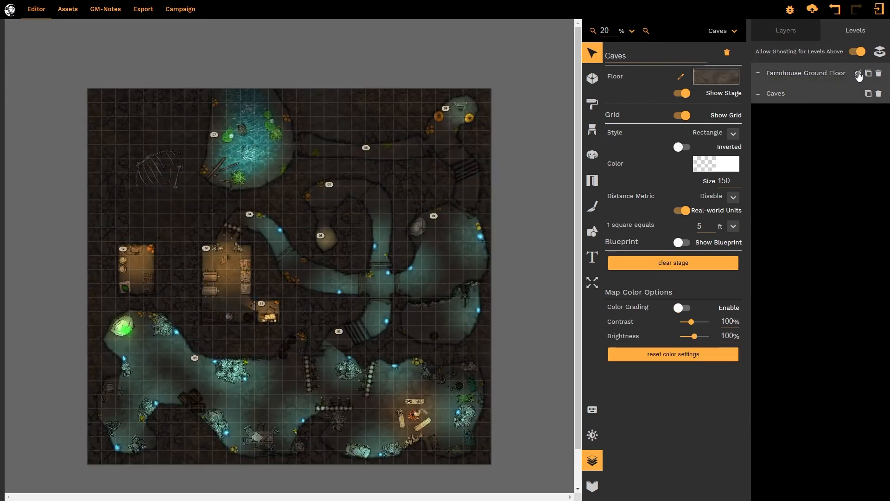
click(859, 72)
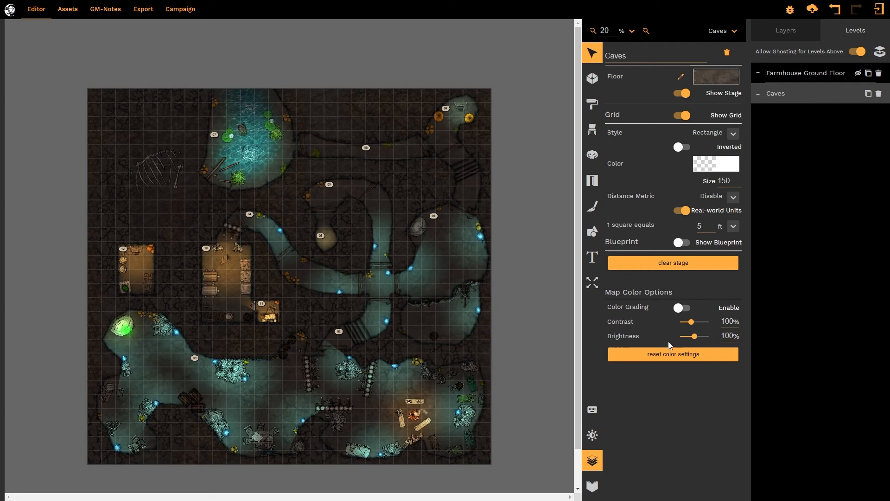
Give Caves its own Sepia 1 colour grading at 65% blending, then return to Farmhouse Ground Floor
click(682, 307)
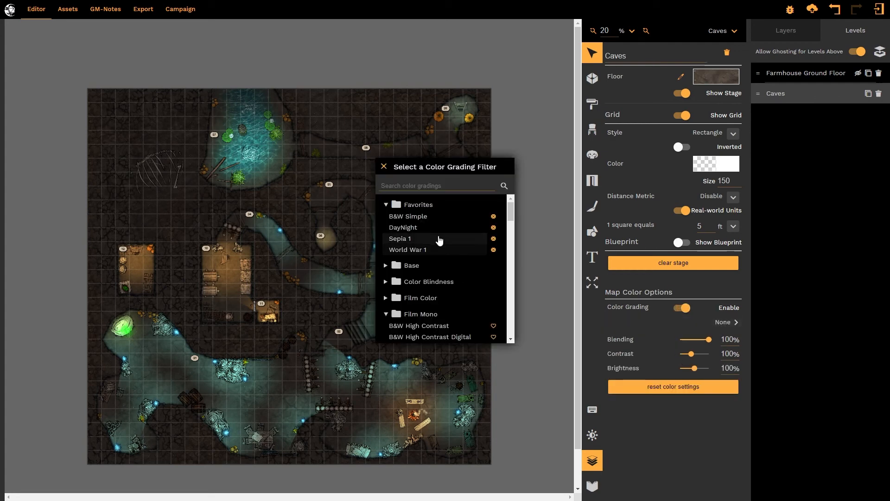
click(400, 239)
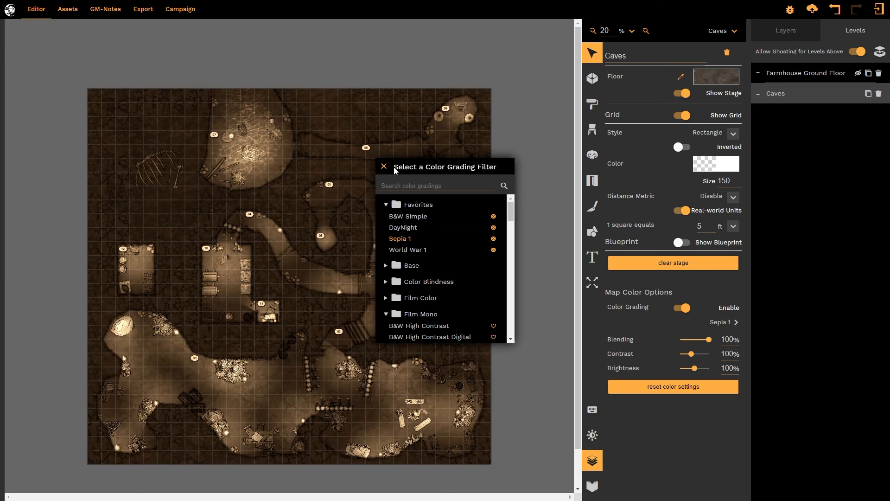
click(384, 166)
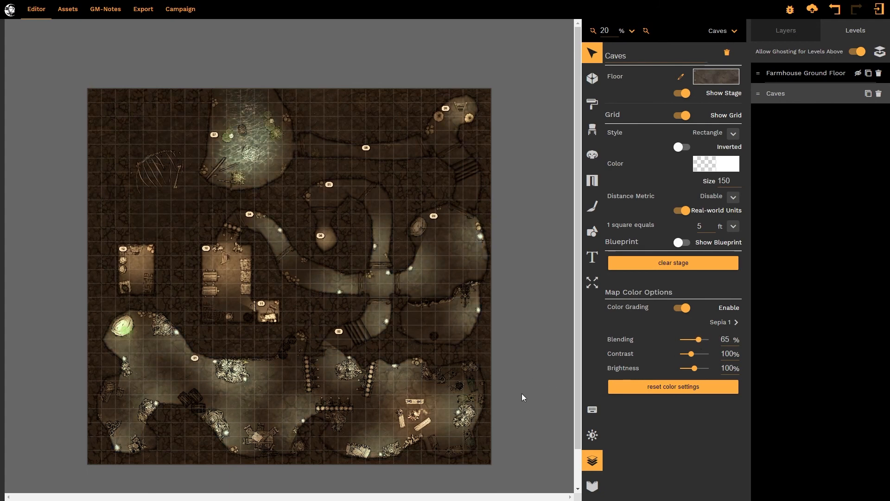
mouse_move(832, 109)
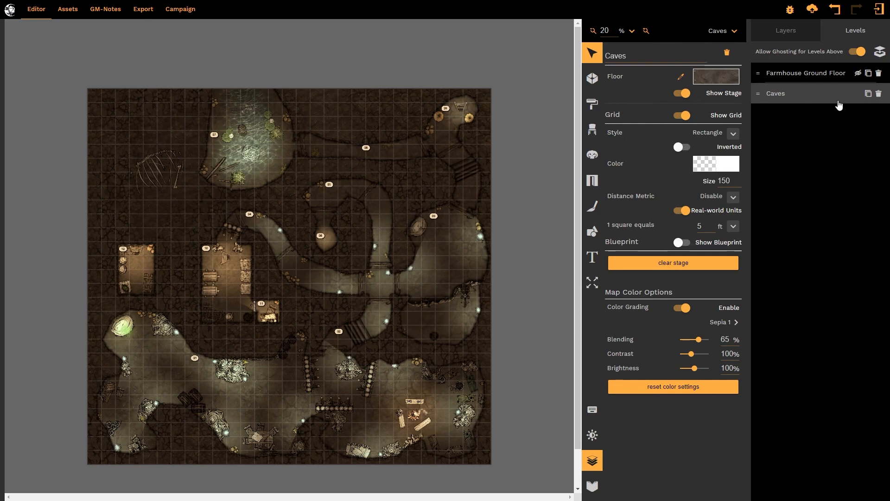
click(806, 73)
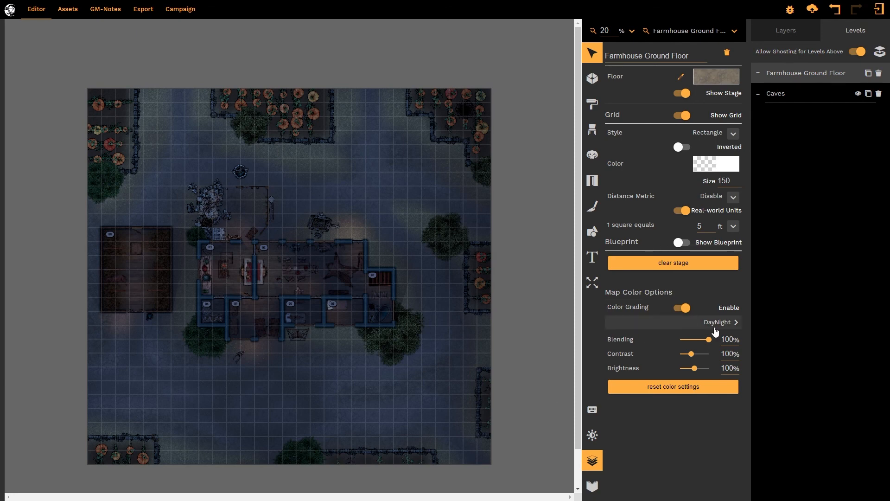
mouse_move(832, 125)
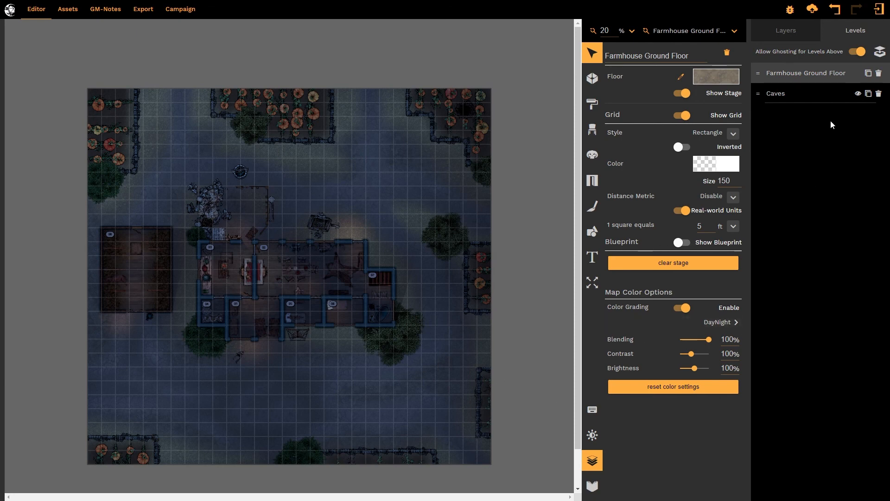